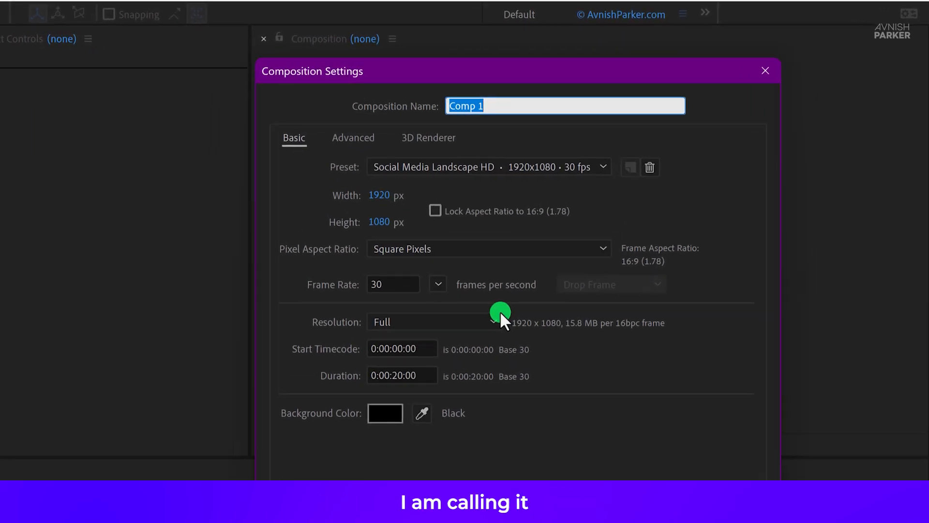
Step: Name the new 1920×1080, 30 fps composition 'Halloween Text Animation'
{"action": "type", "text": "Halloween Text Animation"}
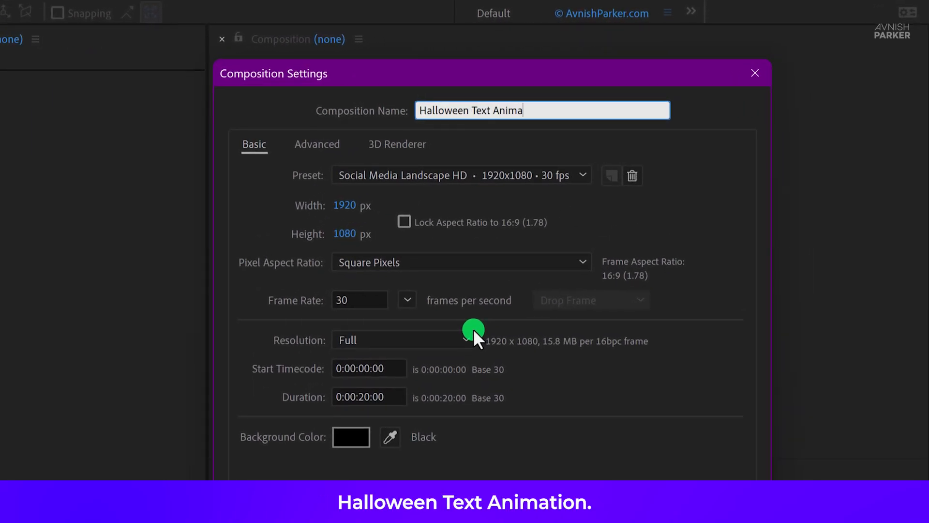
{"action": "type", "text": "tion"}
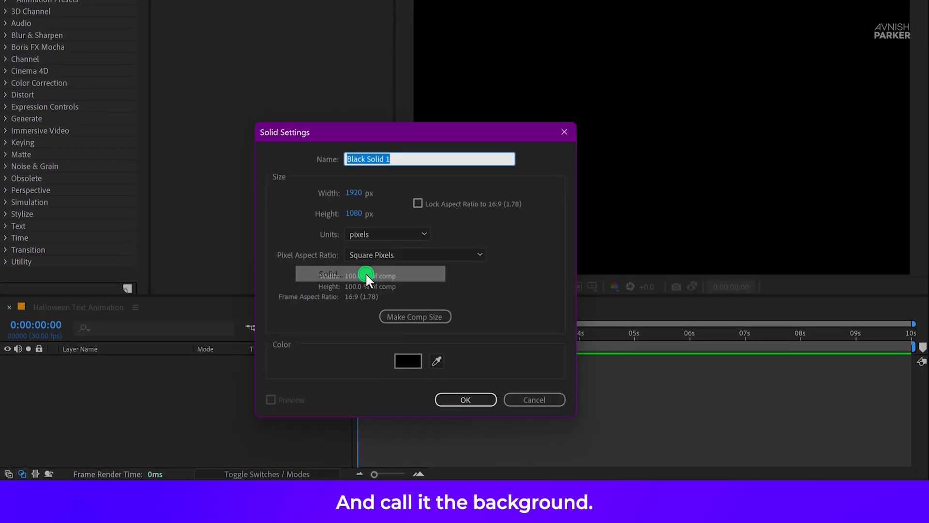
Step: Name the solid BG and give it a very dark red colour (100D0D)
{"action": "type", "text": "BG"}
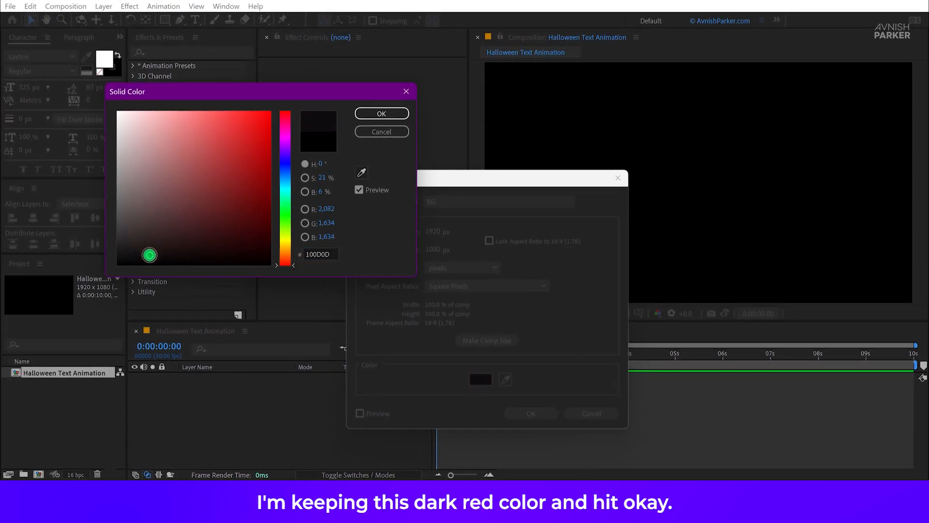
{"action": "left_click", "coordinate": [381, 114]}
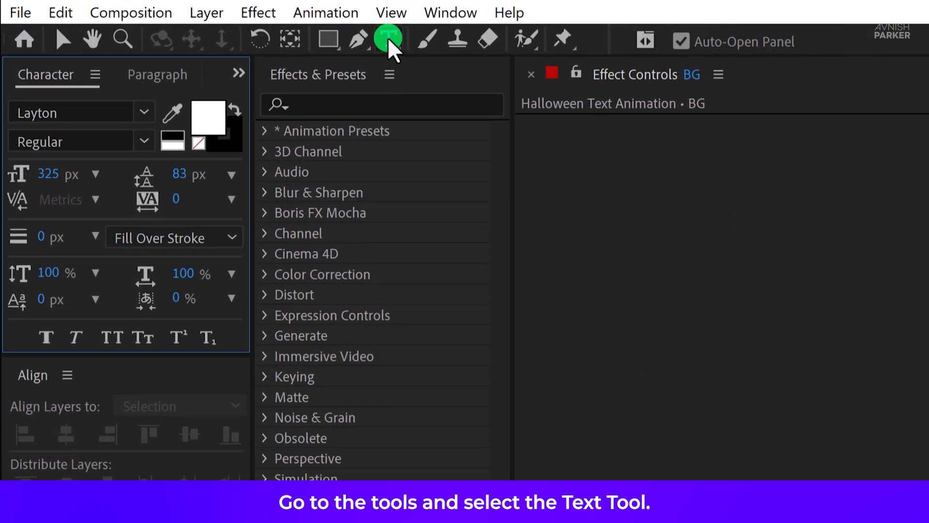
Step: Create a text layer reading 'Halloween' with the Type Tool
{"action": "left_click", "coordinate": [388, 40]}
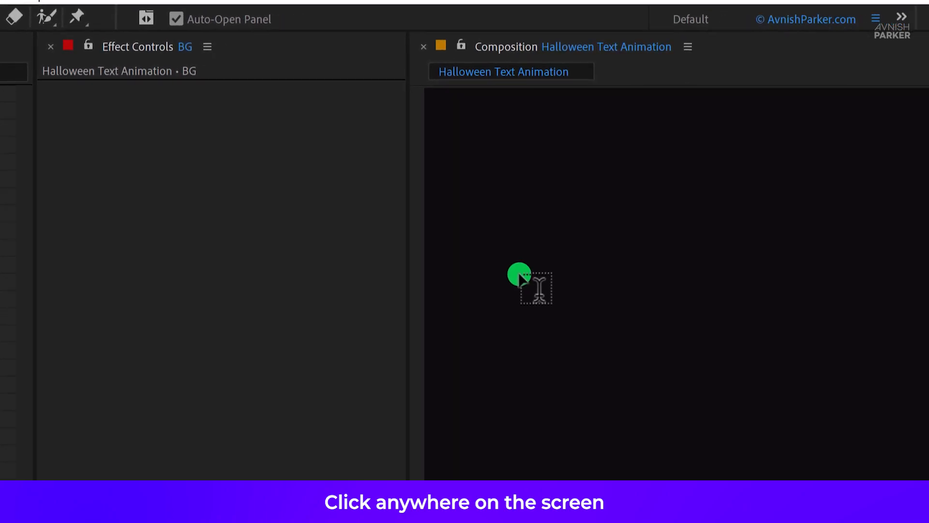
{"action": "type", "text": "Hallo"}
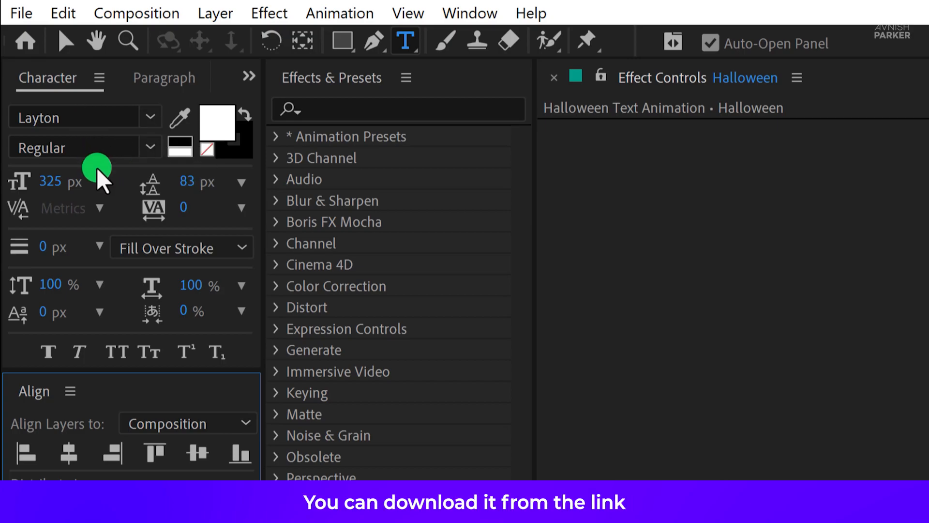
{"action": "mouse_move", "coordinate": [105, 189]}
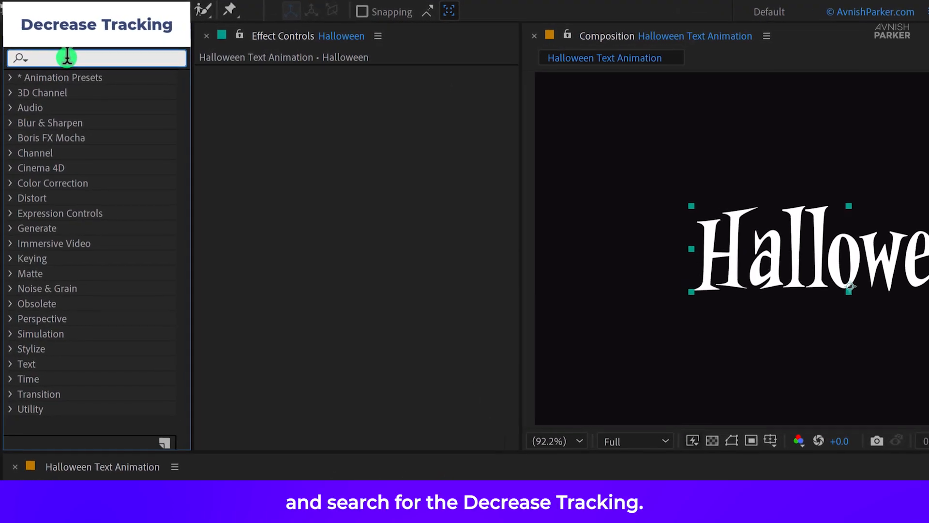
Step: Apply the Decrease Tracking preset to the text and move its end keyframe to two seconds
{"action": "type", "text": "tracking"}
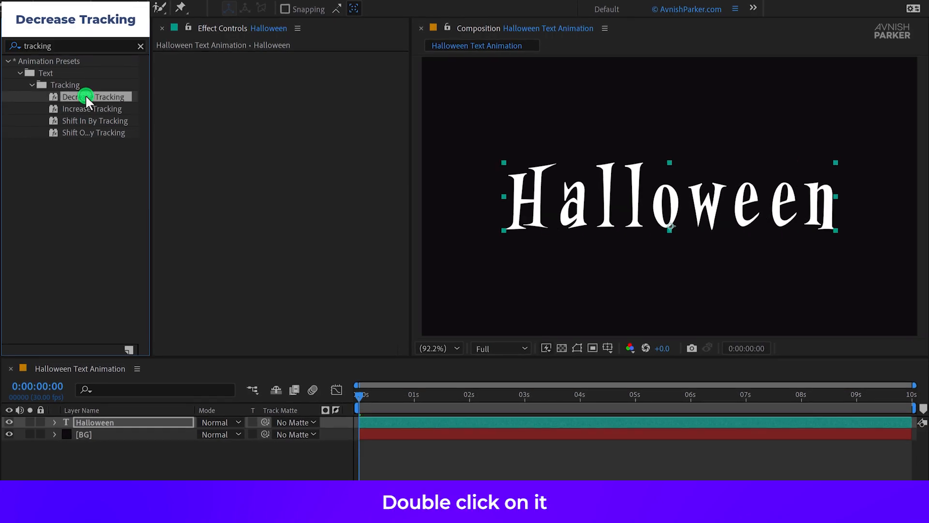
{"action": "double_click", "coordinate": [94, 97]}
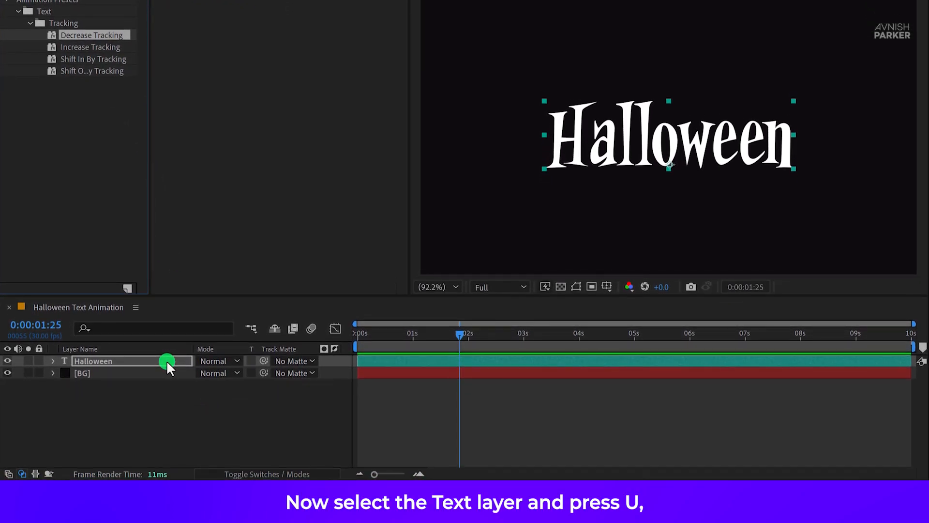
{"action": "key", "text": "u"}
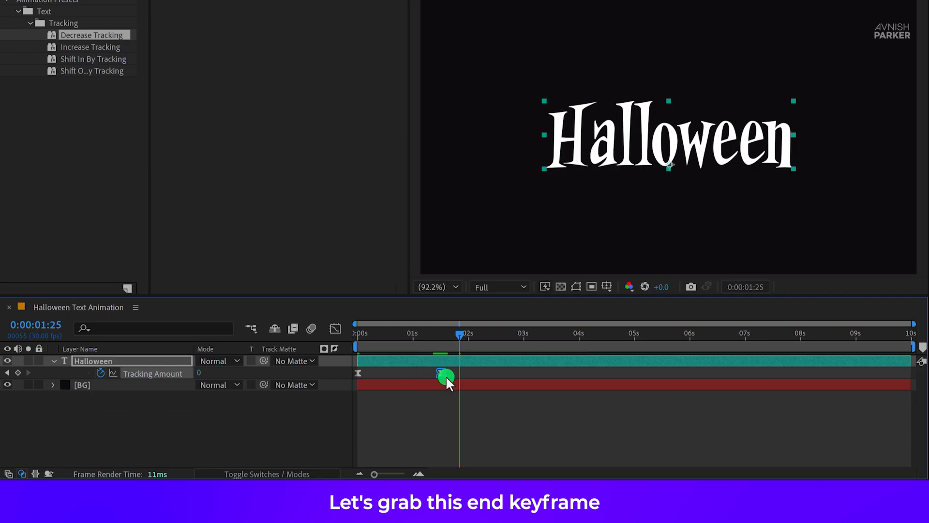
{"action": "left_click_drag", "start_coordinate": [446, 375], "coordinate": [469, 376]}
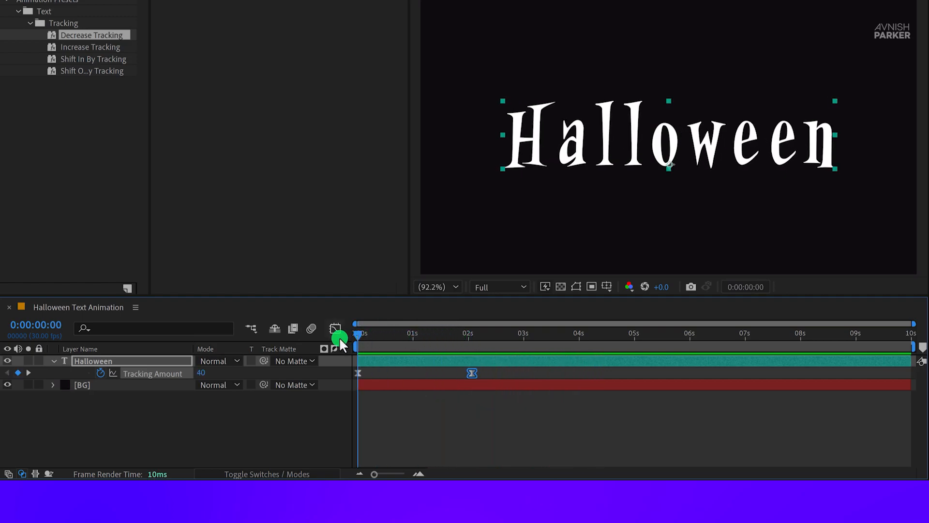
Step: Keyframe Scale from 100% to 70% at five seconds and centre the anchor point on the letters
{"action": "key", "text": "s"}
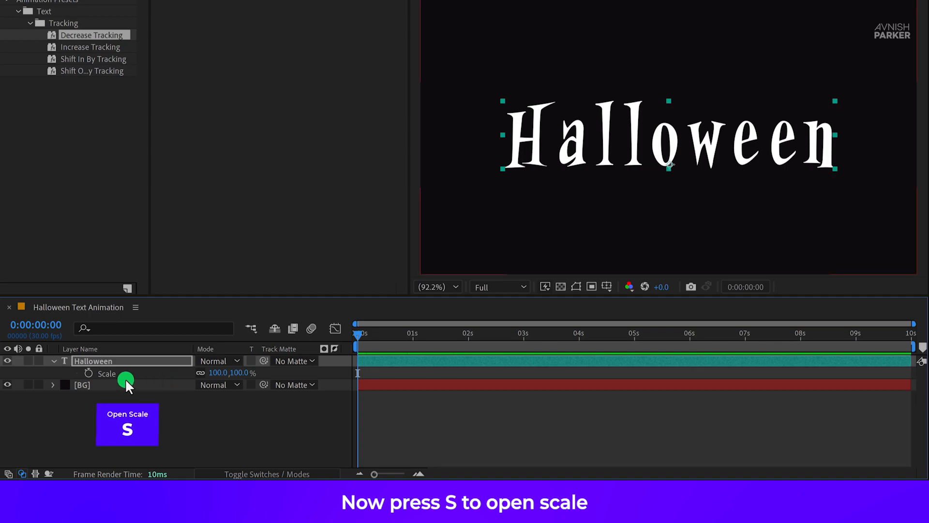
{"action": "left_click", "coordinate": [89, 373]}
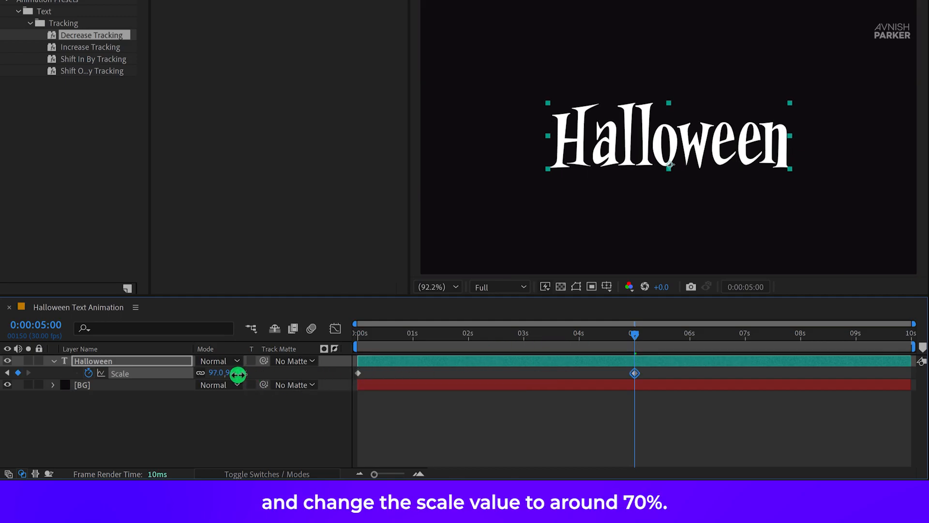
{"action": "left_click_drag", "start_coordinate": [237, 373], "coordinate": [213, 374]}
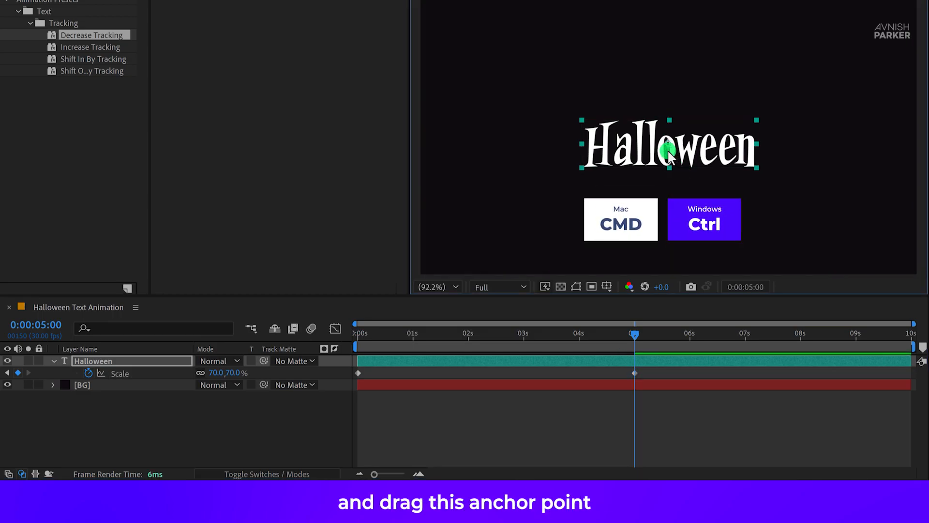
{"action": "left_click_drag", "start_coordinate": [634, 338], "coordinate": [355, 339]}
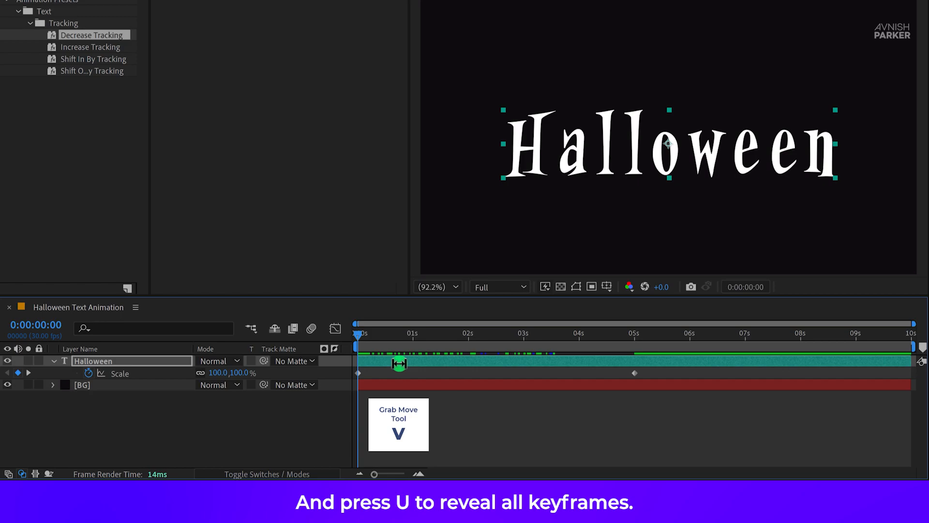
Step: Easy Ease the text keyframes and move the tracking end keyframe near five seconds
{"action": "key", "text": "u"}
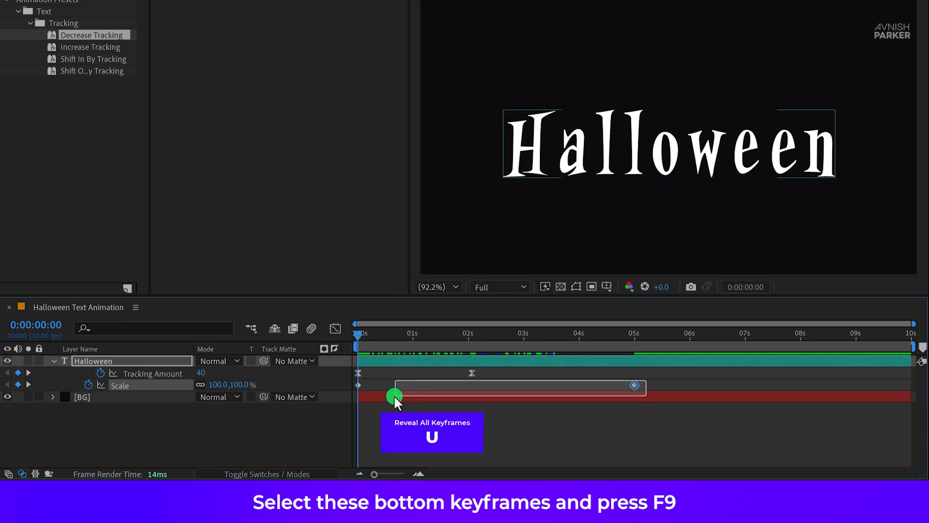
{"action": "key", "text": "f9"}
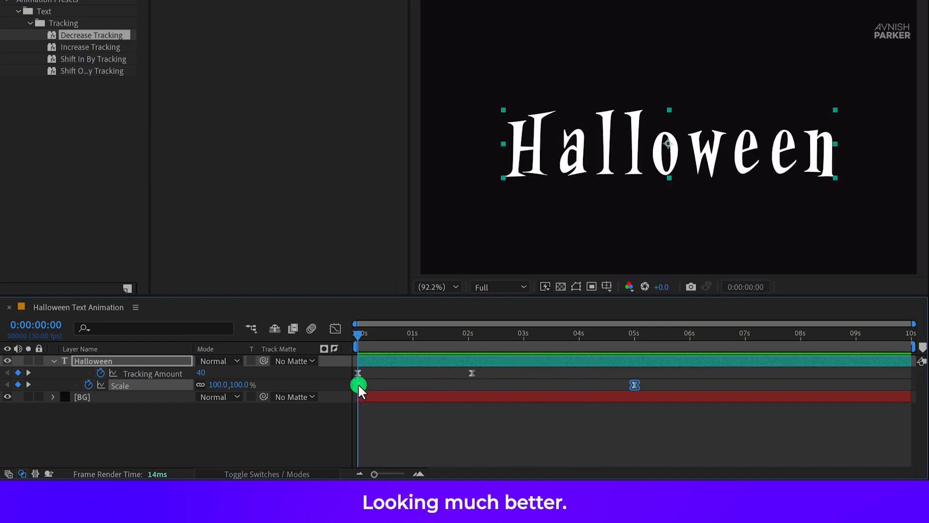
{"action": "left_click_drag", "start_coordinate": [358, 372], "coordinate": [489, 372]}
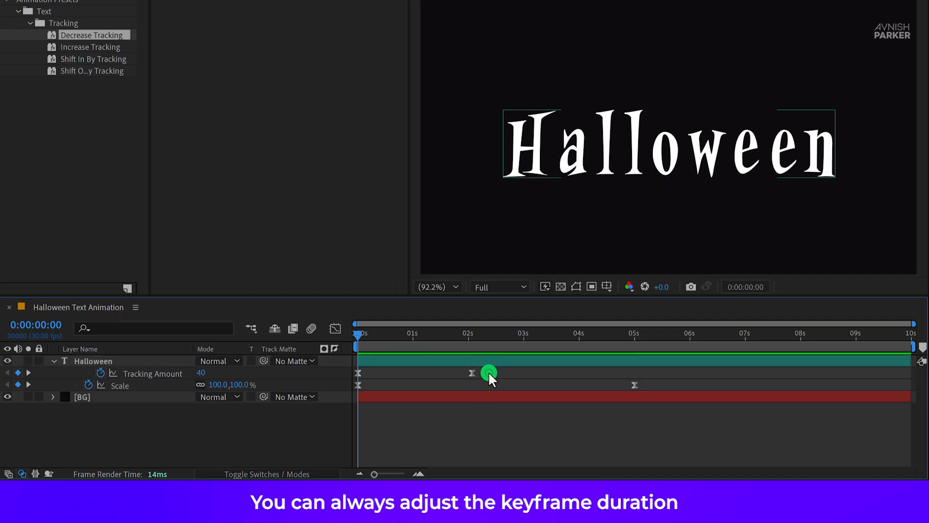
{"action": "left_click_drag", "start_coordinate": [489, 372], "coordinate": [634, 371]}
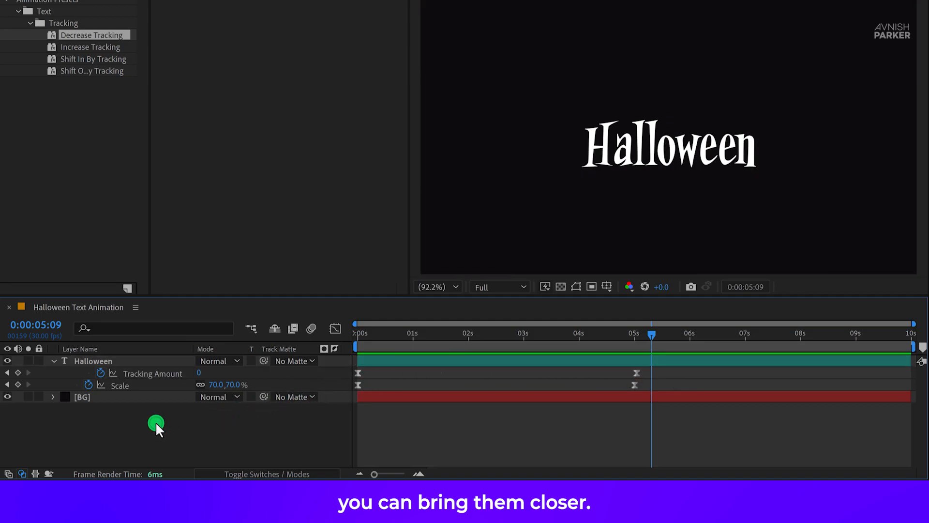
Step: Pre-compose the Halloween text layer into a new composition
{"action": "right_click", "coordinate": [94, 361]}
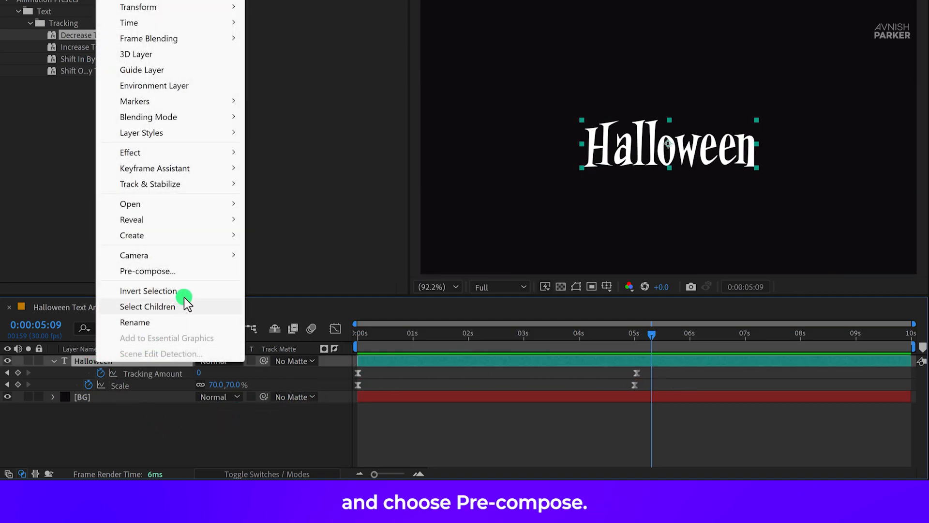
{"action": "left_click", "coordinate": [147, 271]}
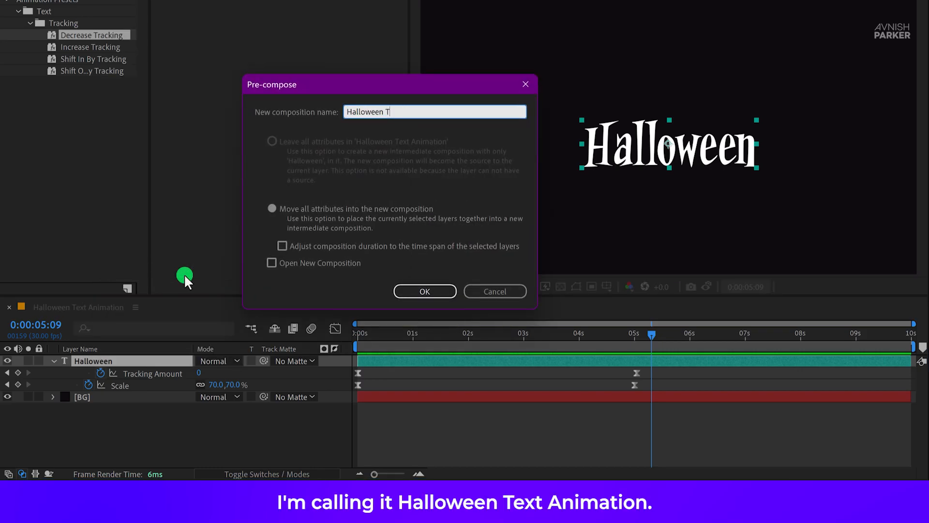
{"action": "left_click", "coordinate": [424, 292]}
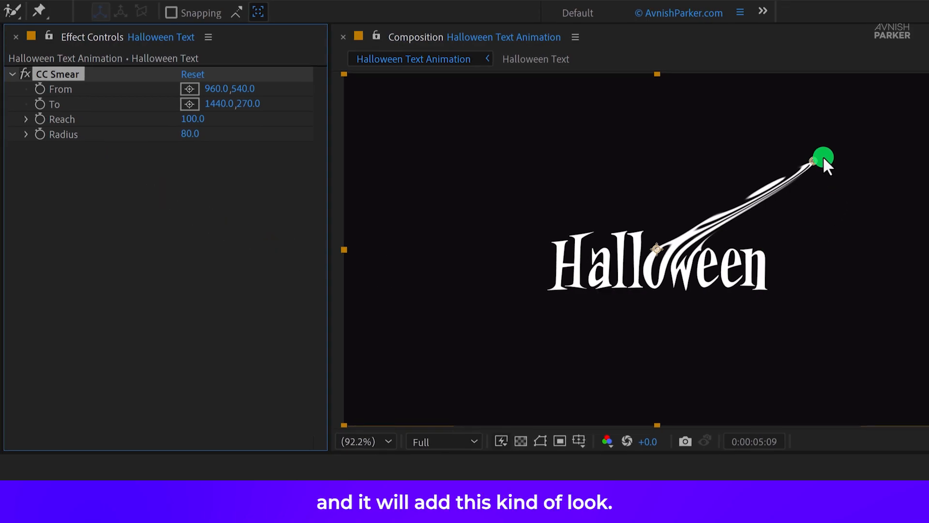
Step: Pull the CC Smear end point below the text and place its start point on the letters
{"action": "left_click_drag", "start_coordinate": [824, 160], "coordinate": [767, 164]}
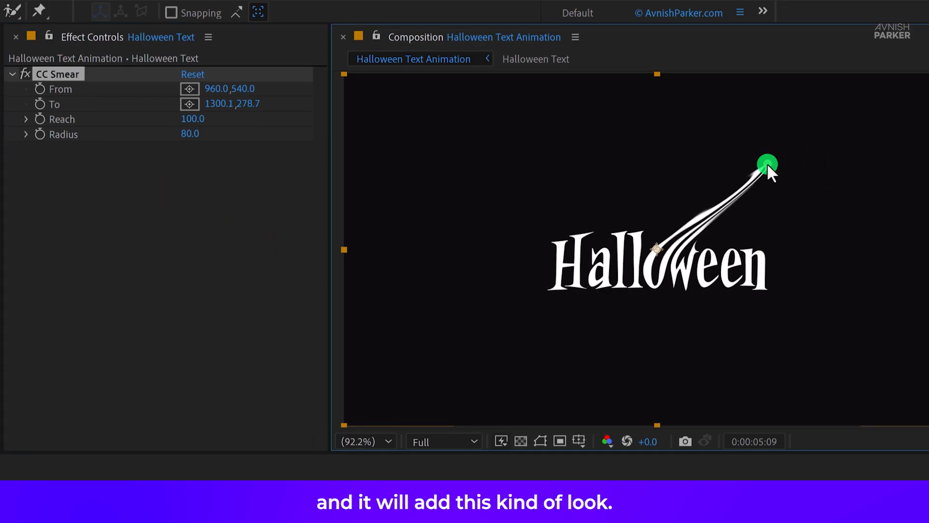
{"action": "left_click_drag", "start_coordinate": [767, 163], "coordinate": [653, 320]}
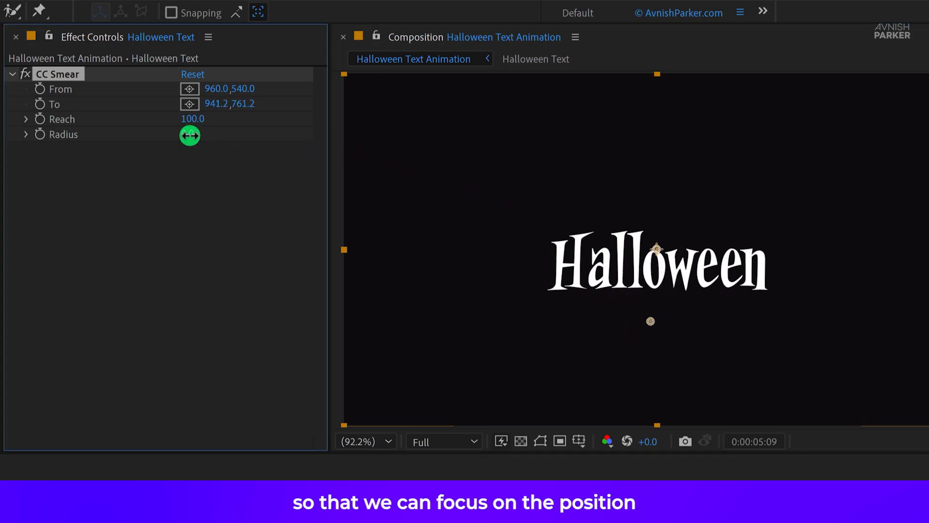
{"action": "left_click_drag", "start_coordinate": [189, 135], "coordinate": [565, 309]}
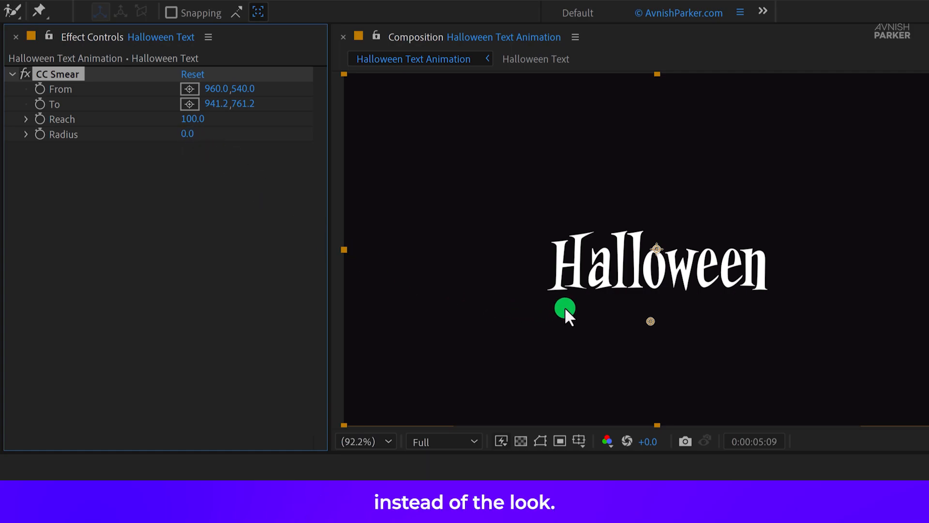
{"action": "left_click_drag", "start_coordinate": [564, 308], "coordinate": [646, 258]}
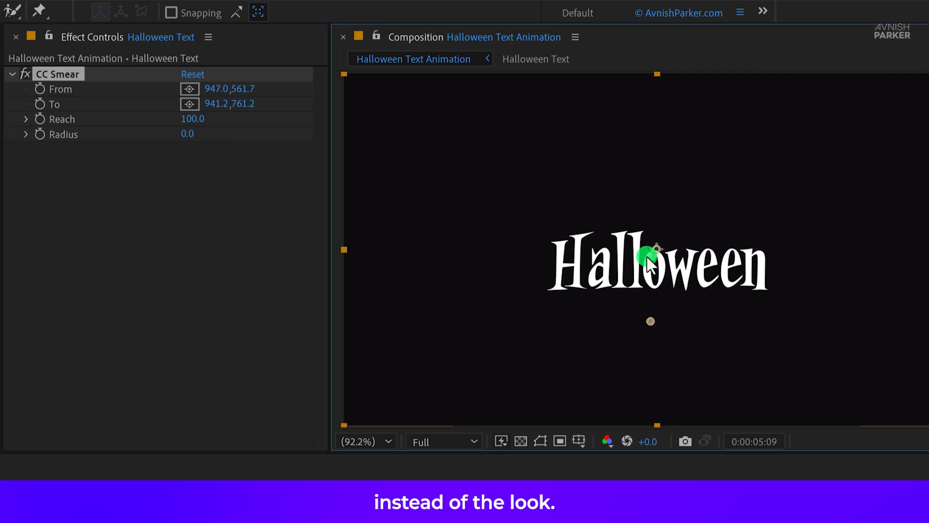
{"action": "left_click_drag", "start_coordinate": [651, 255], "coordinate": [580, 280]}
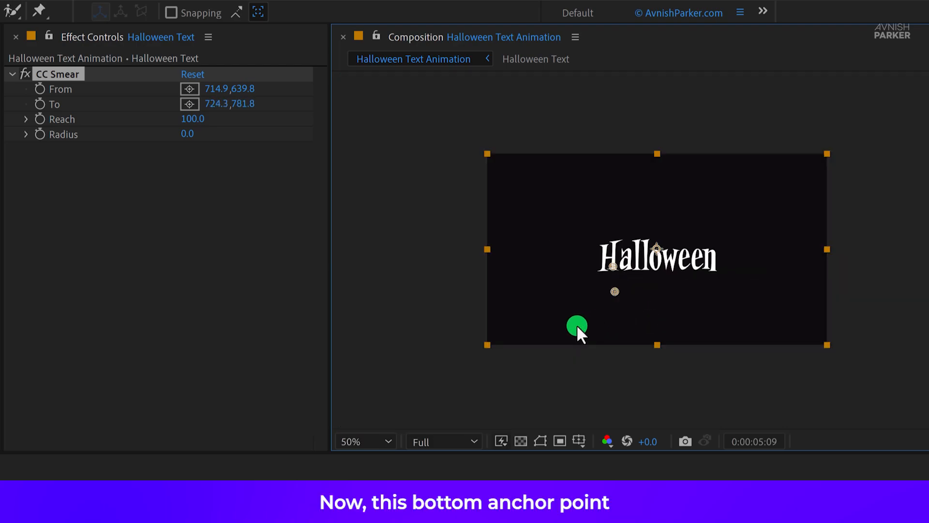
Step: Stretch the drip past the frame bottom, start it at the foot of the H, and set Radius 30
{"action": "left_click_drag", "start_coordinate": [577, 329], "coordinate": [611, 360]}
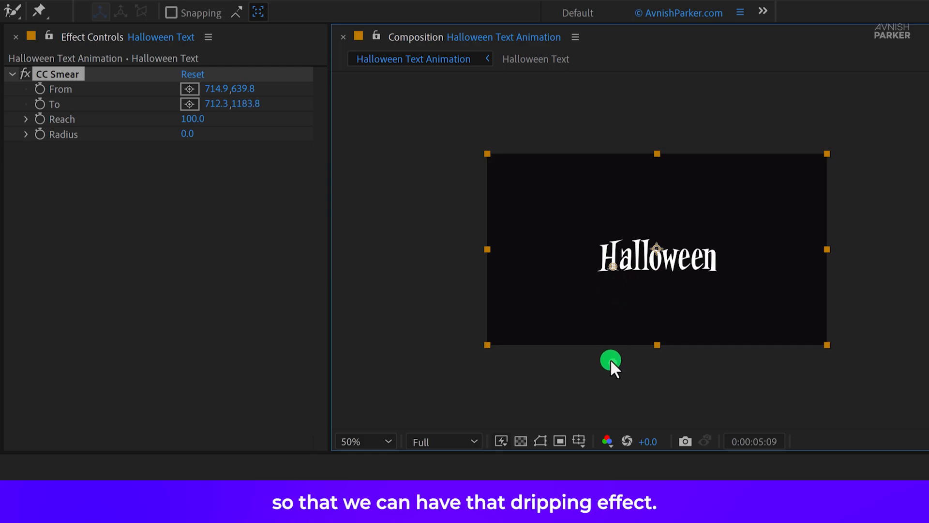
{"action": "left_click_drag", "start_coordinate": [611, 362], "coordinate": [609, 273]}
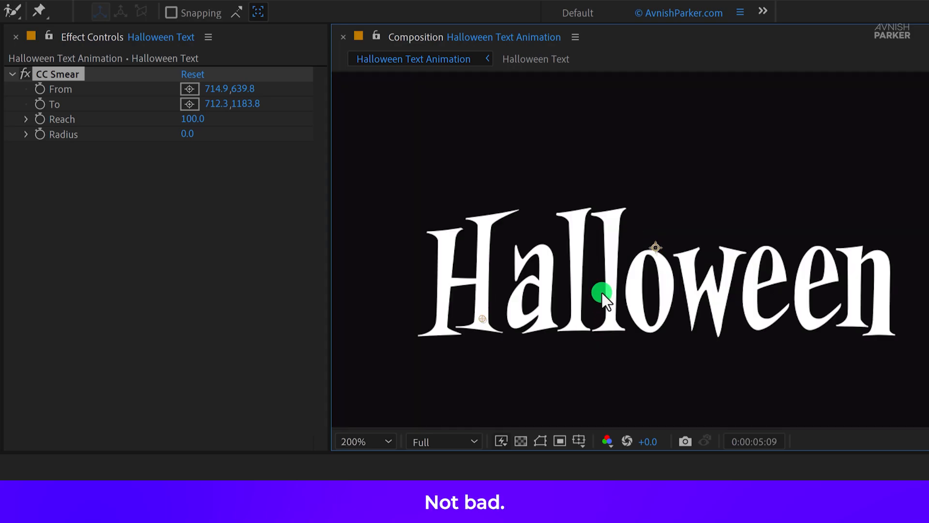
{"action": "left_click_drag", "start_coordinate": [601, 294], "coordinate": [481, 328]}
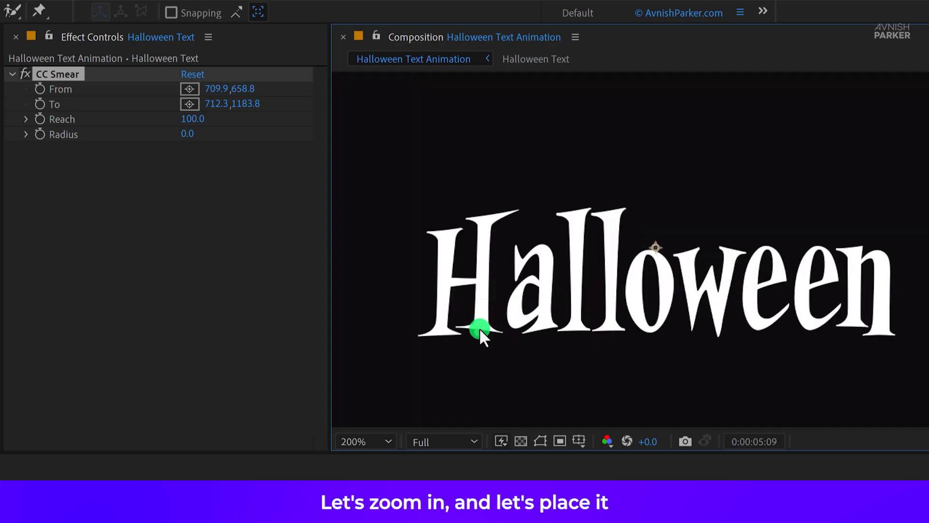
{"action": "left_click_drag", "start_coordinate": [480, 330], "coordinate": [483, 328]}
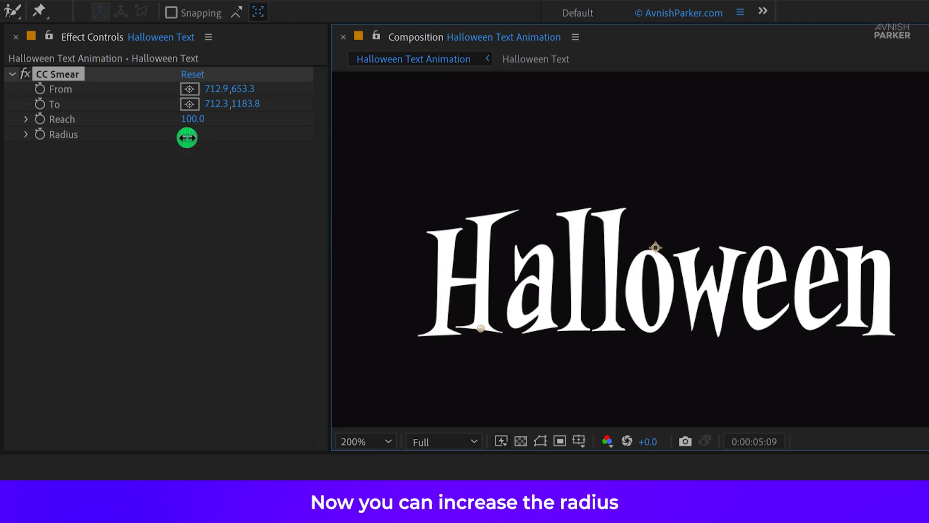
{"action": "left_click_drag", "start_coordinate": [187, 136], "coordinate": [213, 141]}
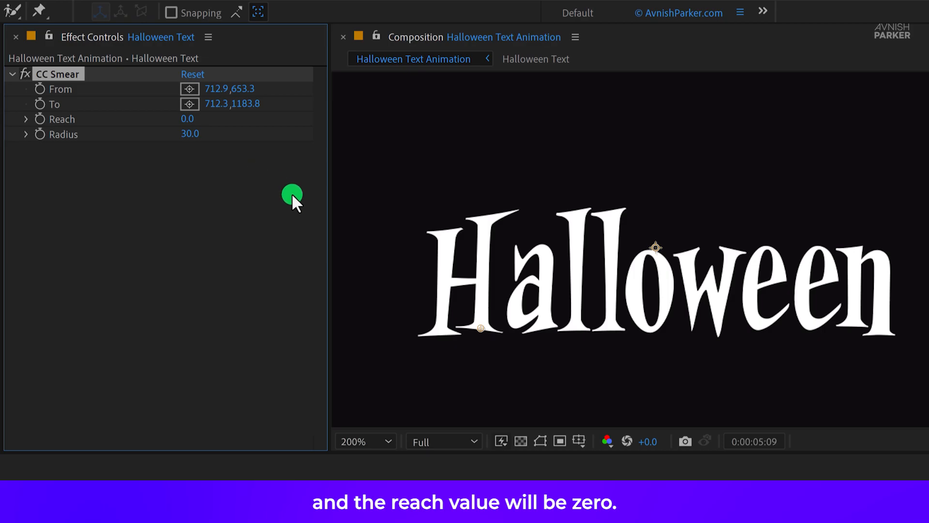
{"action": "left_click", "coordinate": [364, 442]}
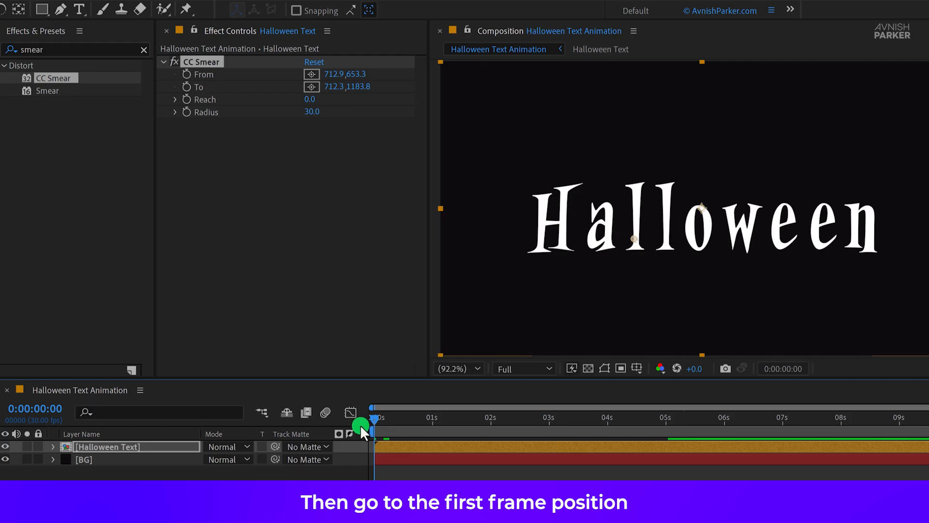
Step: Just past five seconds, keyframe Reach rising to 189 so the drip stretches down from the H
{"action": "left_click_drag", "start_coordinate": [373, 408], "coordinate": [543, 419]}
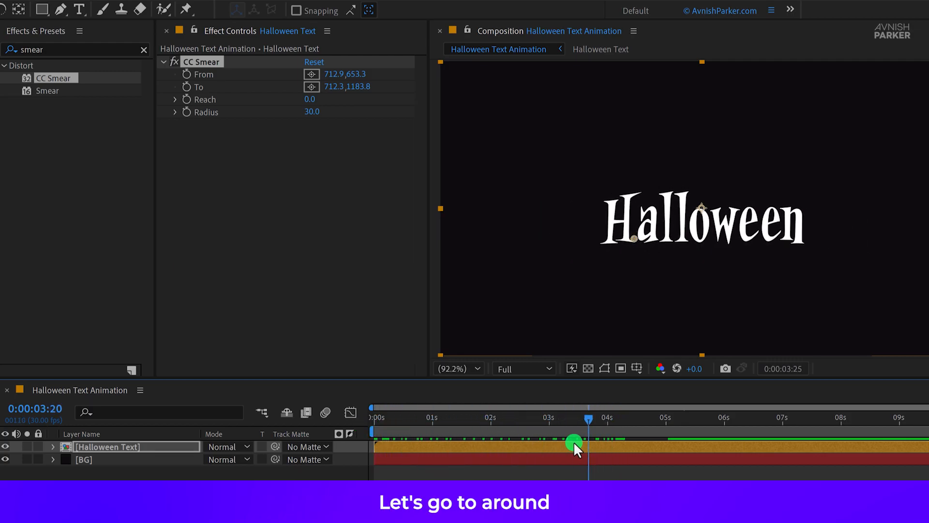
{"action": "left_click_drag", "start_coordinate": [574, 441], "coordinate": [600, 427]}
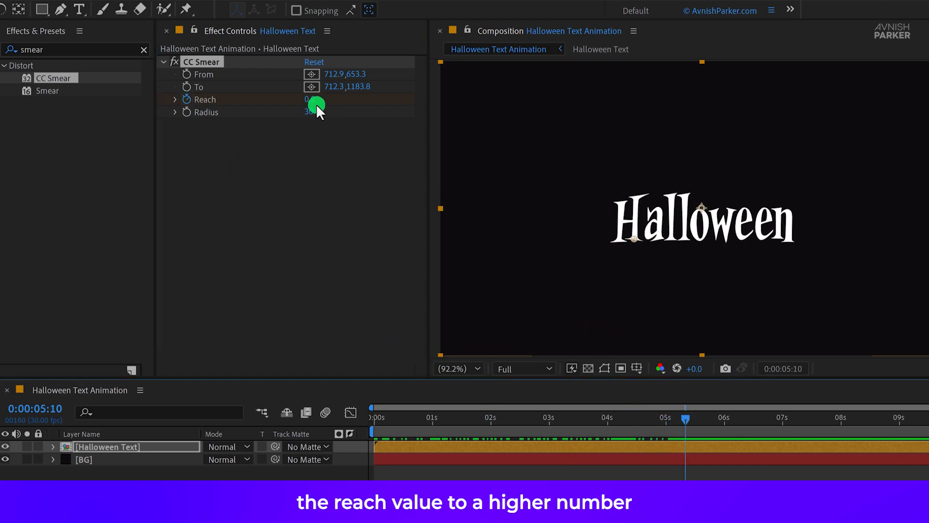
{"action": "left_click_drag", "start_coordinate": [311, 99], "coordinate": [349, 99]}
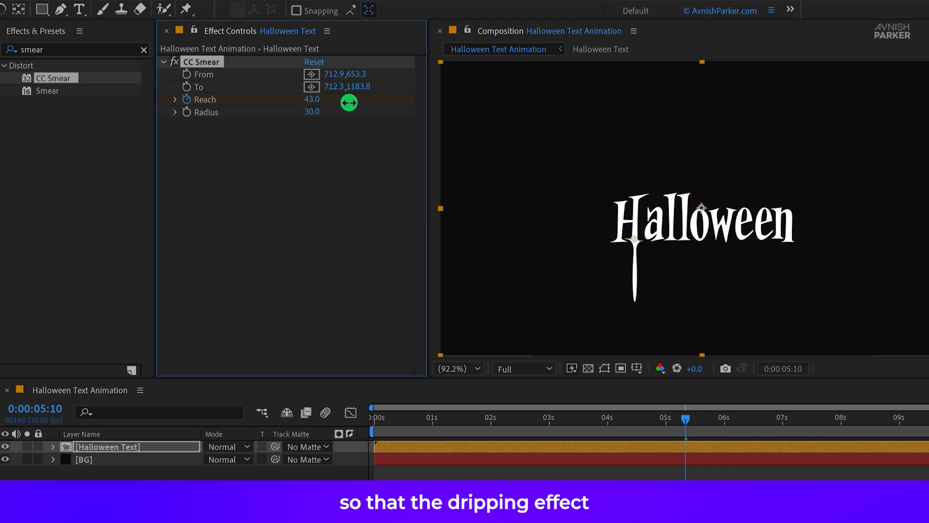
{"action": "left_click_drag", "start_coordinate": [349, 103], "coordinate": [426, 102]}
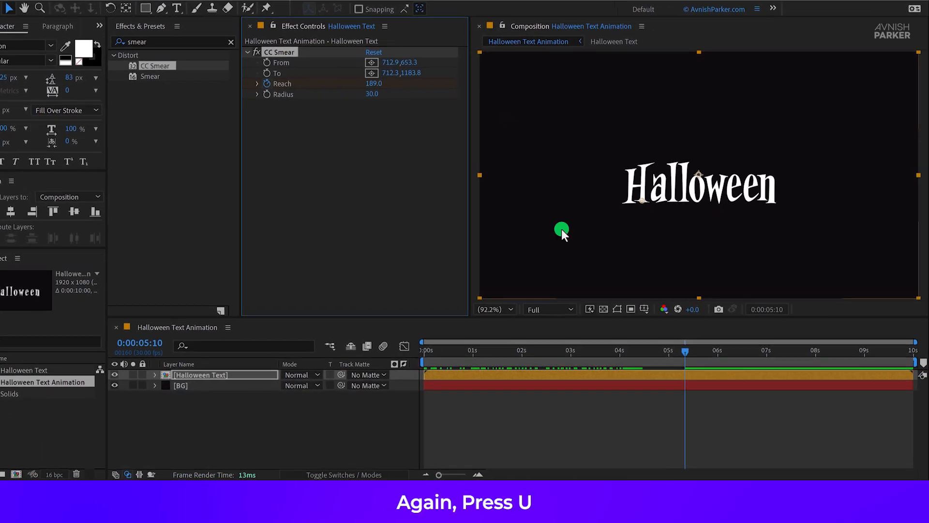
Step: Easy Ease the Reach keyframes, move the end keyframe later to slow the drip, and set Radius 20
{"action": "key", "text": "u"}
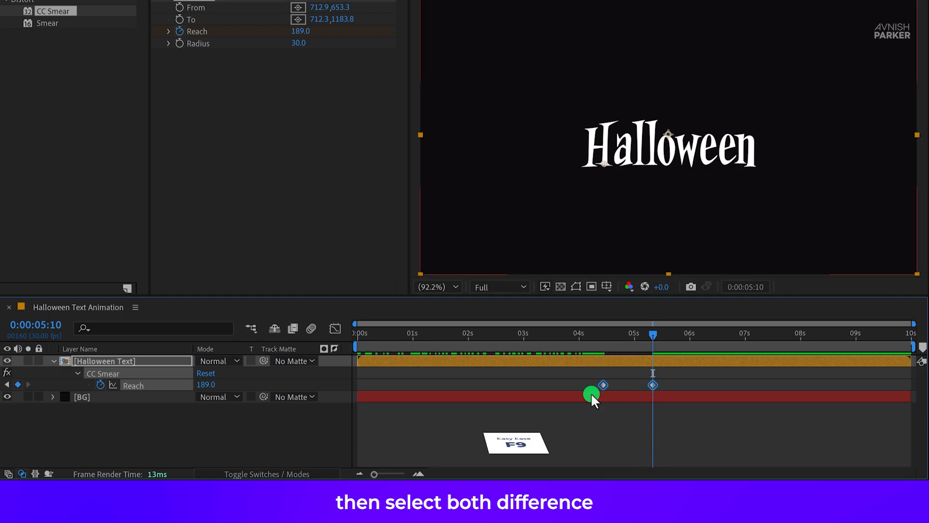
{"action": "key", "text": "f9"}
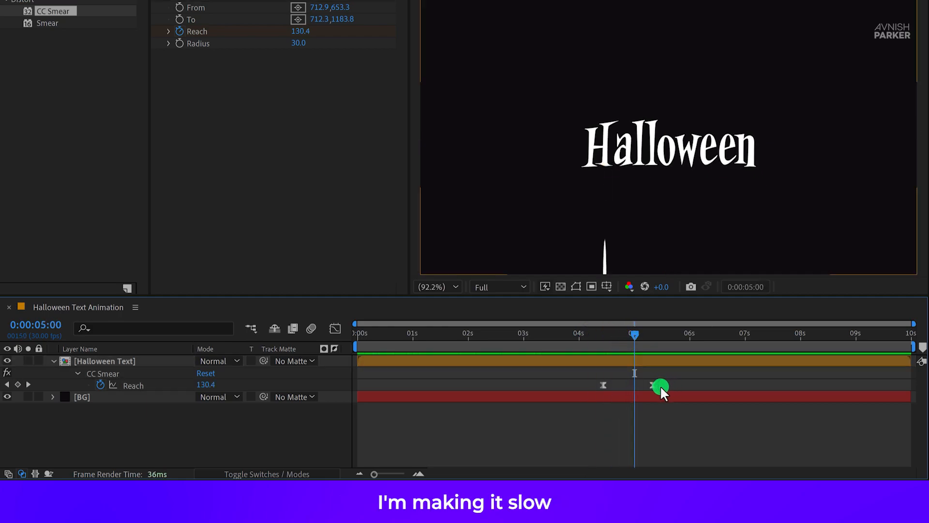
{"action": "left_click_drag", "start_coordinate": [659, 386], "coordinate": [693, 384]}
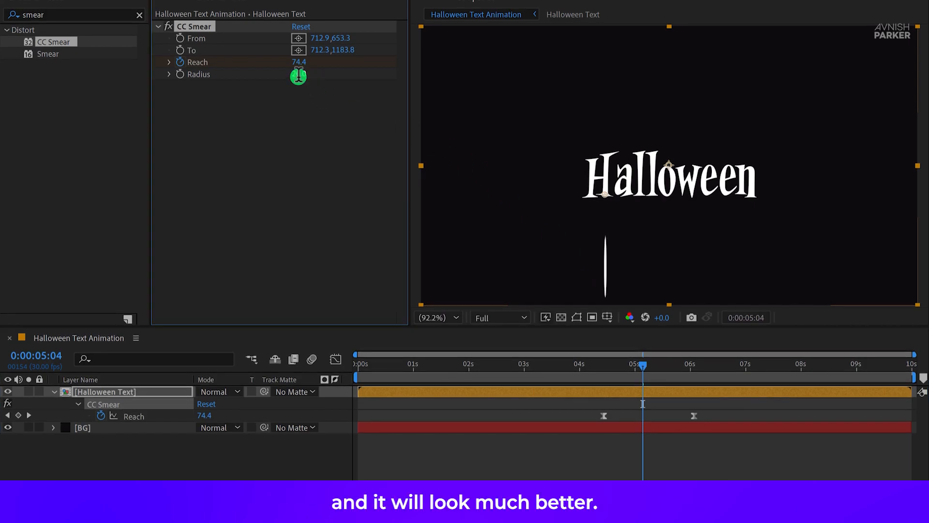
{"action": "left_click_drag", "start_coordinate": [643, 378], "coordinate": [612, 372]}
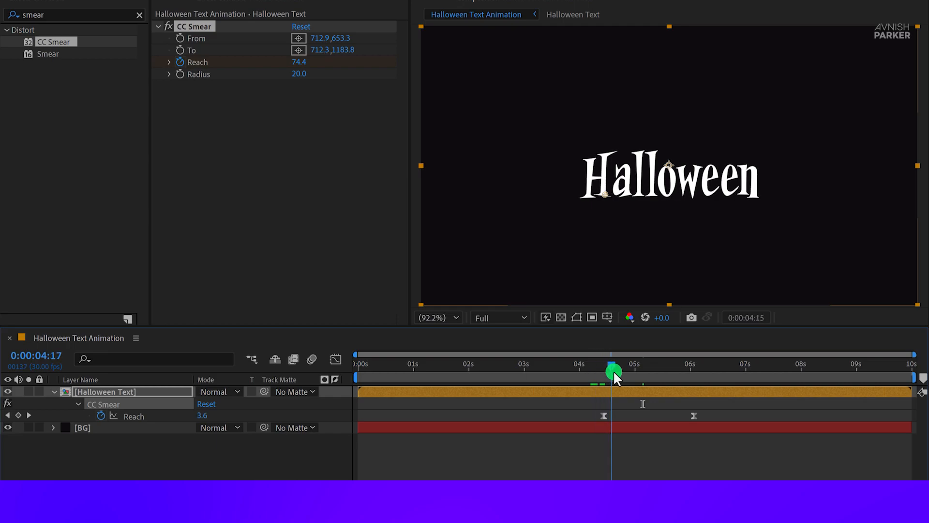
{"action": "left_click_drag", "start_coordinate": [614, 377], "coordinate": [677, 377]}
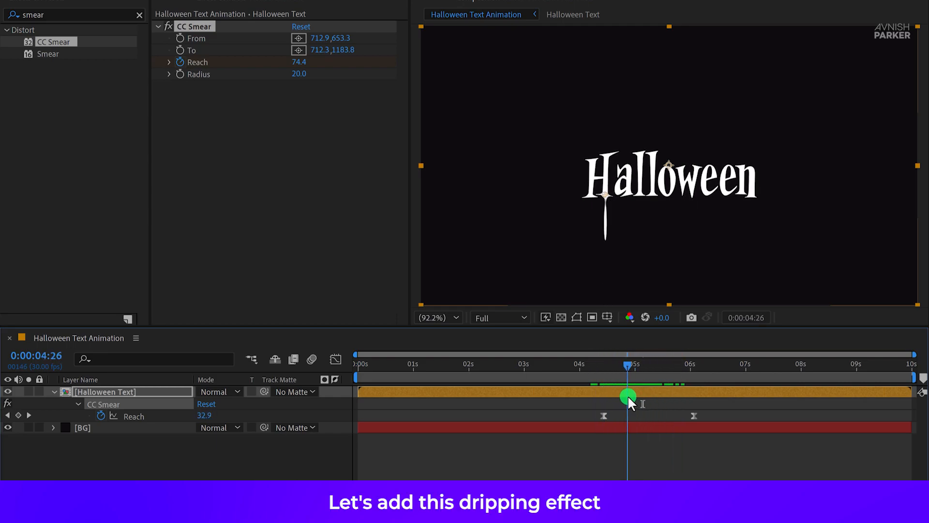
Step: Shift the drip's Reach keyframes to 0–2 seconds and nudge the smear's start point
{"action": "left_click_drag", "start_coordinate": [628, 396], "coordinate": [606, 416]}
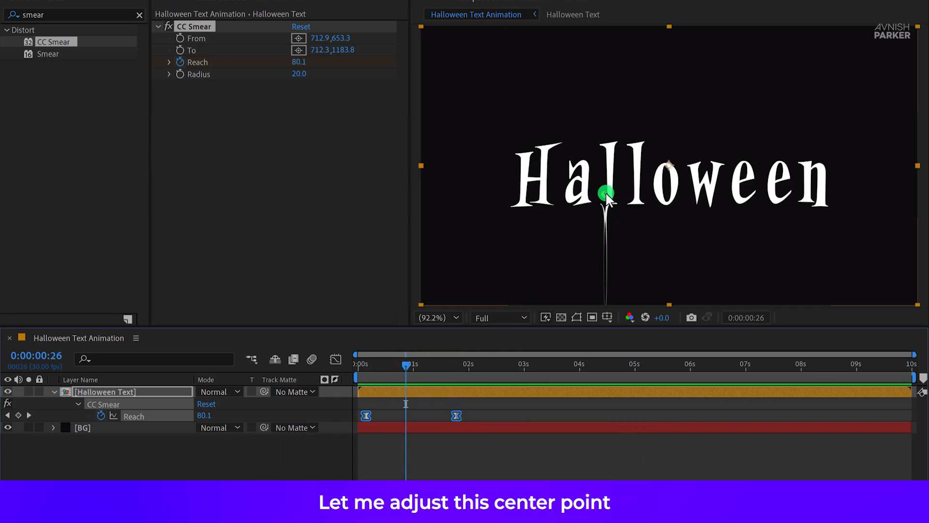
{"action": "left_click_drag", "start_coordinate": [606, 196], "coordinate": [613, 199]}
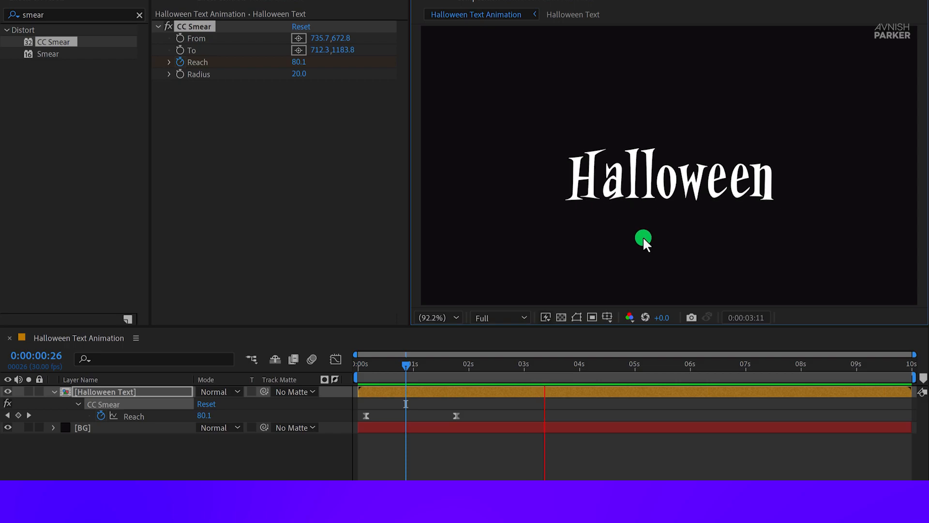
{"action": "left_click", "coordinate": [598, 373]}
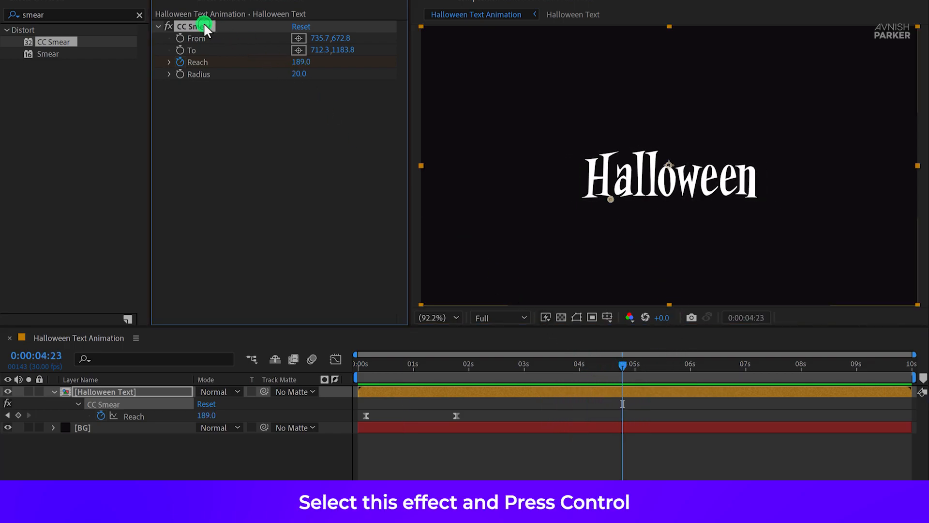
Step: Duplicate CC Smear into a second drip and shift its Reach keyframes later in time
{"action": "key", "text": "ctrl+d"}
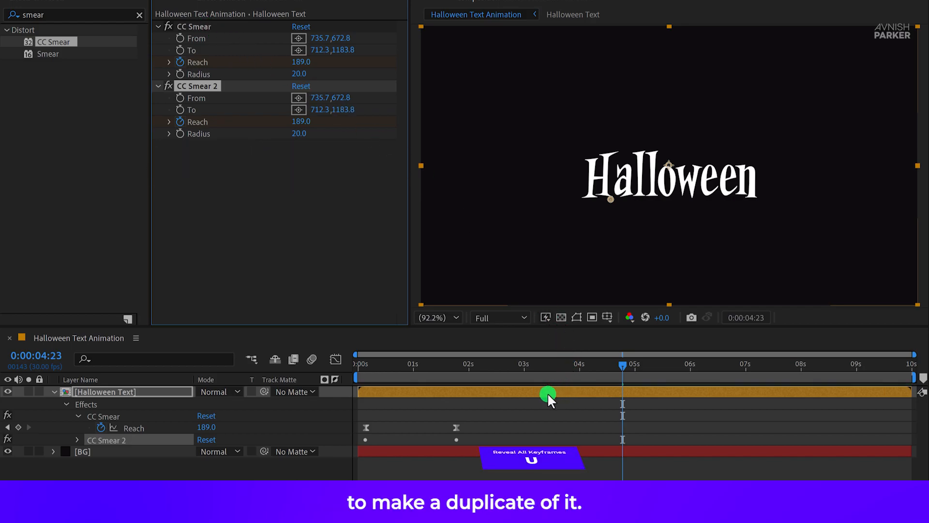
{"action": "key", "text": "u"}
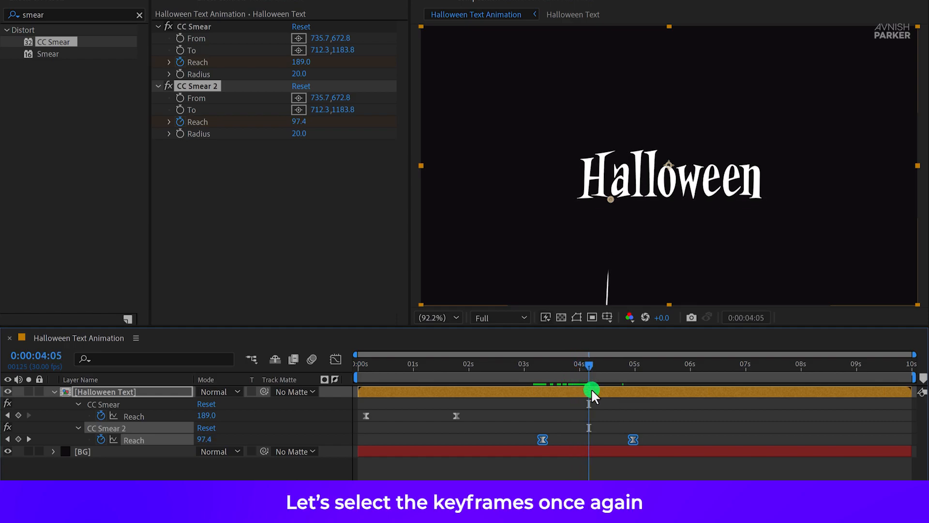
{"action": "left_click_drag", "start_coordinate": [588, 390], "coordinate": [542, 447]}
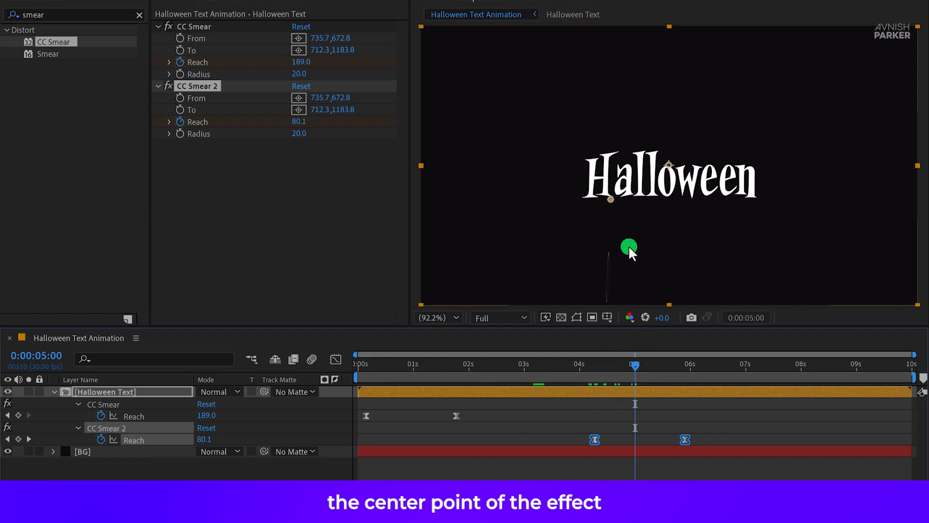
Step: Place CC Smear 2's From point under a letter further right with its To point aimed straight down
{"action": "left_click_drag", "start_coordinate": [629, 247], "coordinate": [651, 193]}
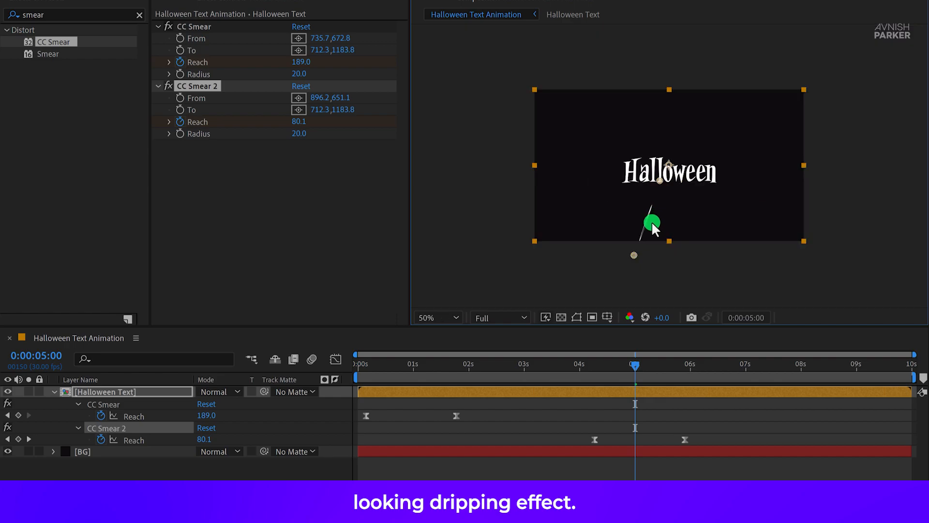
{"action": "left_click_drag", "start_coordinate": [652, 223], "coordinate": [659, 224]}
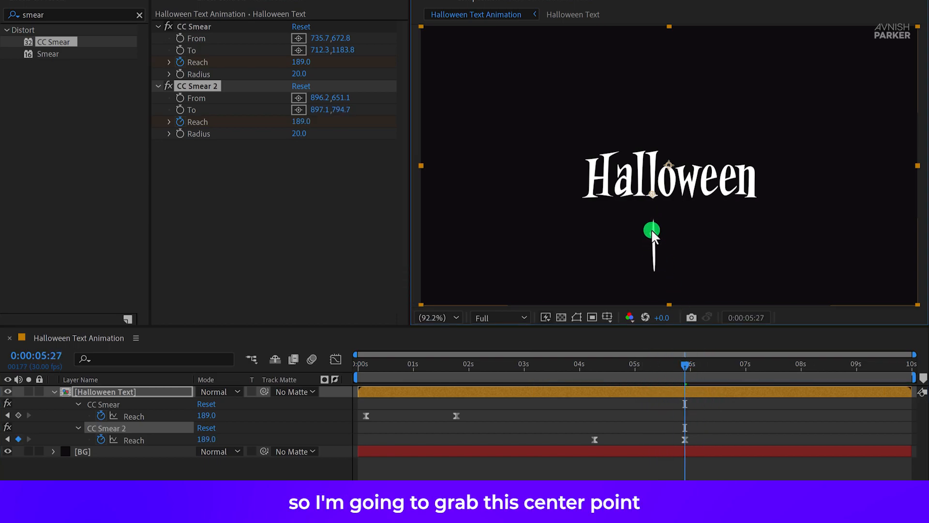
{"action": "left_click_drag", "start_coordinate": [652, 231], "coordinate": [652, 213]}
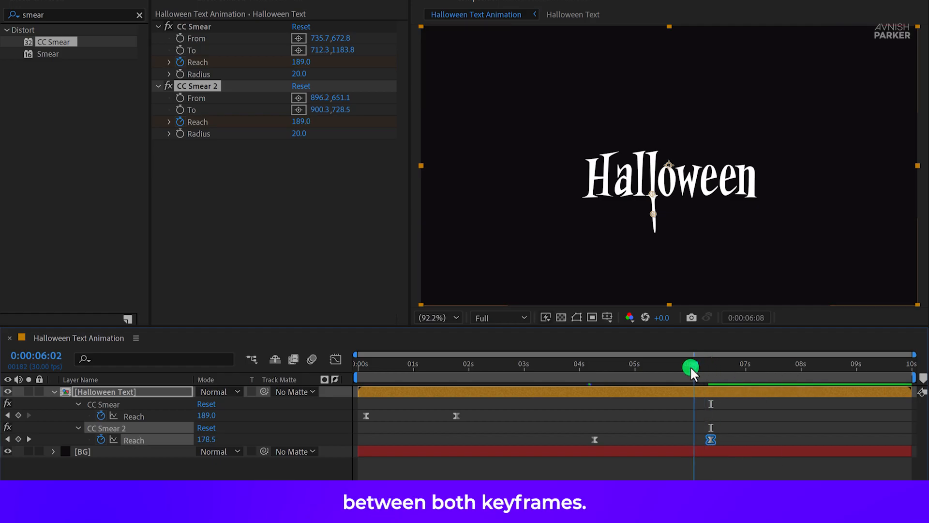
{"action": "left_click_drag", "start_coordinate": [692, 364], "coordinate": [674, 364]}
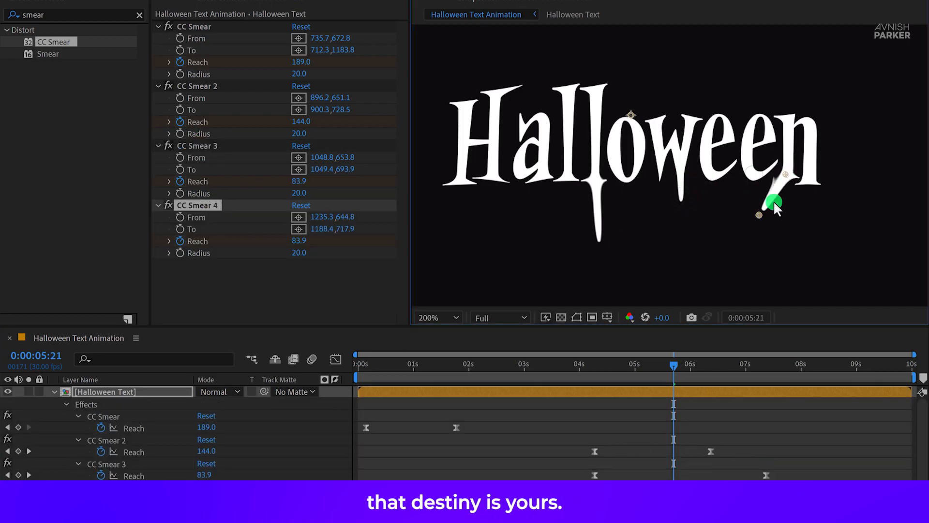
Step: Position the fourth drip's smear points beneath the final letters of Halloween
{"action": "left_click_drag", "start_coordinate": [775, 202], "coordinate": [761, 234]}
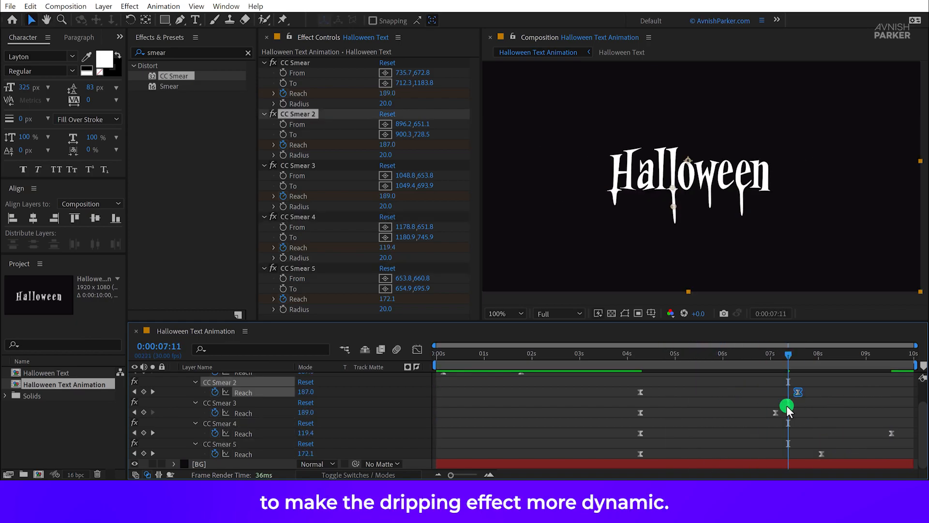
Step: Re-space the third and fifth drips' Reach keyframes, ending the fifth around 7:02
{"action": "left_click_drag", "start_coordinate": [788, 358], "coordinate": [738, 358]}
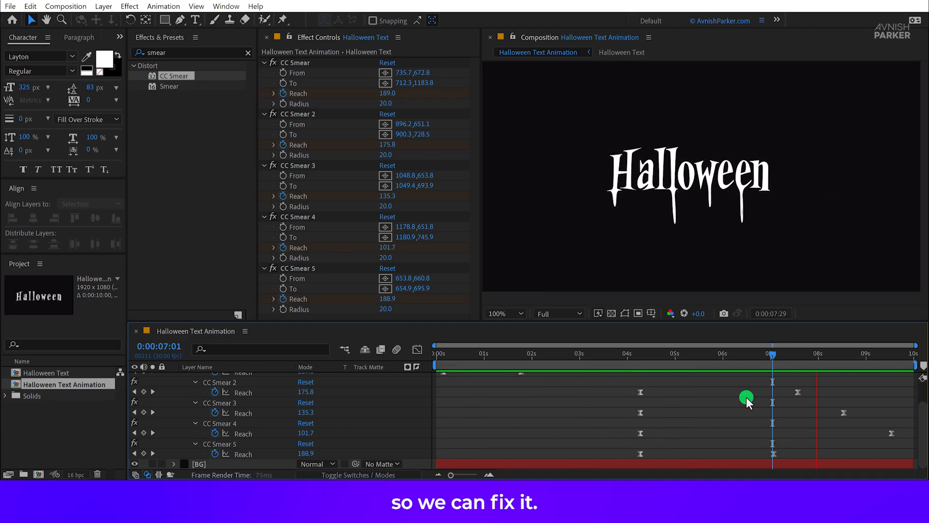
{"action": "left_click_drag", "start_coordinate": [773, 353], "coordinate": [662, 352]}
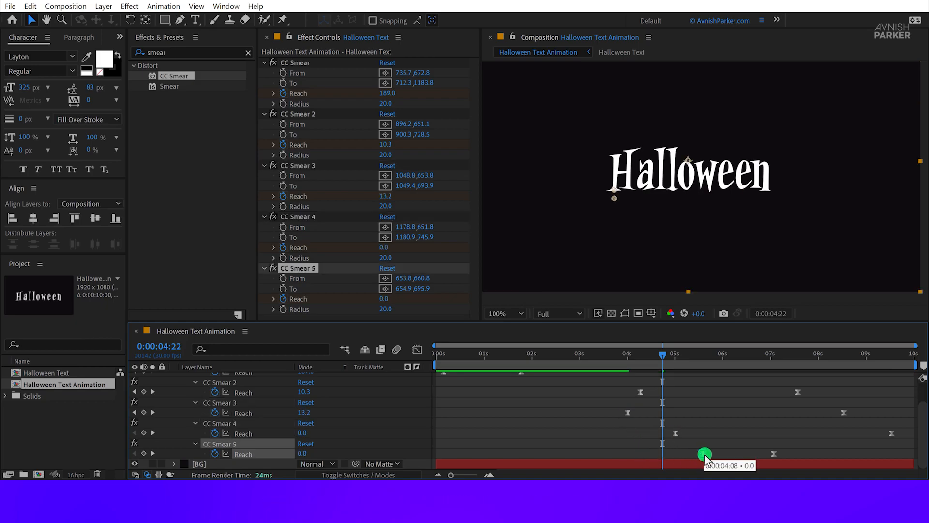
{"action": "left_click_drag", "start_coordinate": [705, 454], "coordinate": [827, 449]}
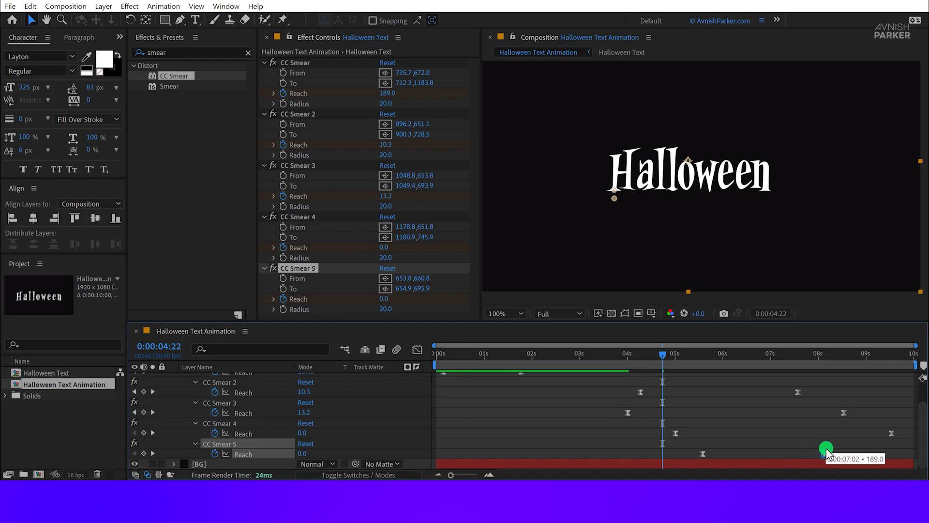